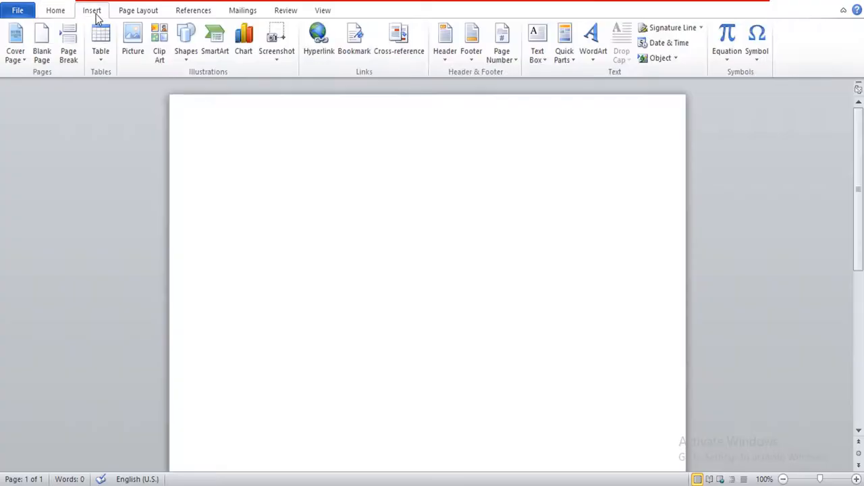
- Draw a blue snipped-corner square in the drawing canvas and drag it into the canvas lower-left corner
click(186, 41)
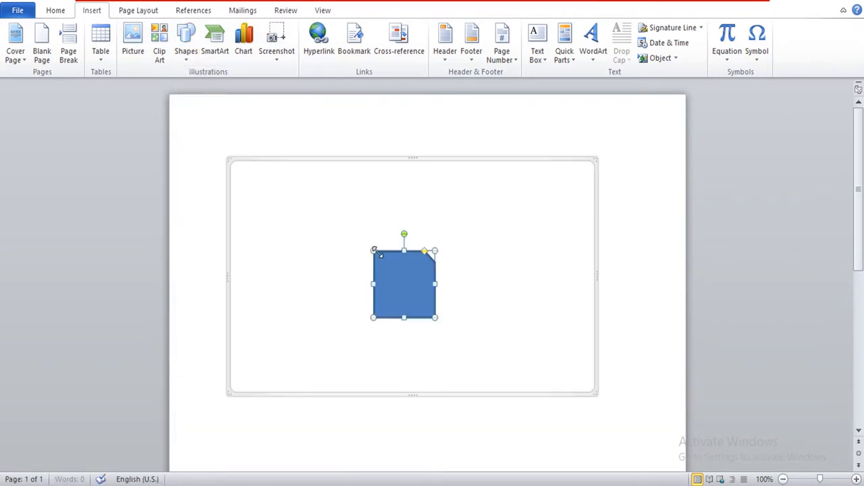
drag(403, 283, 265, 191)
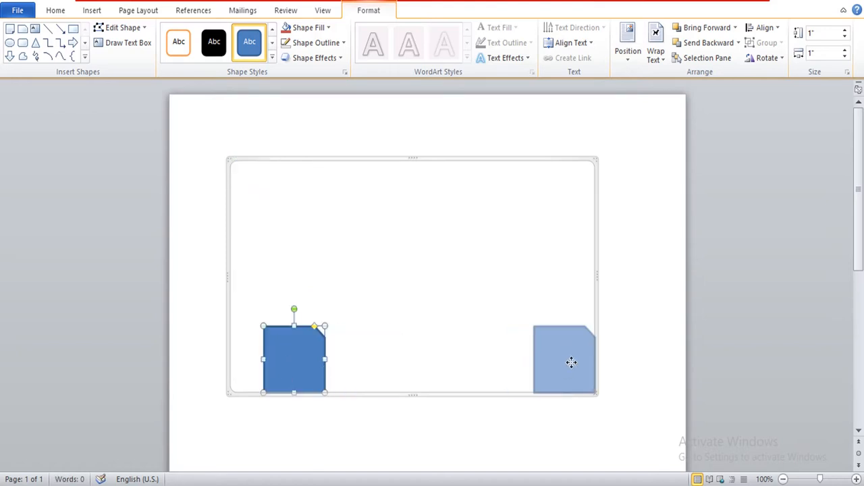
drag(295, 358, 377, 358)
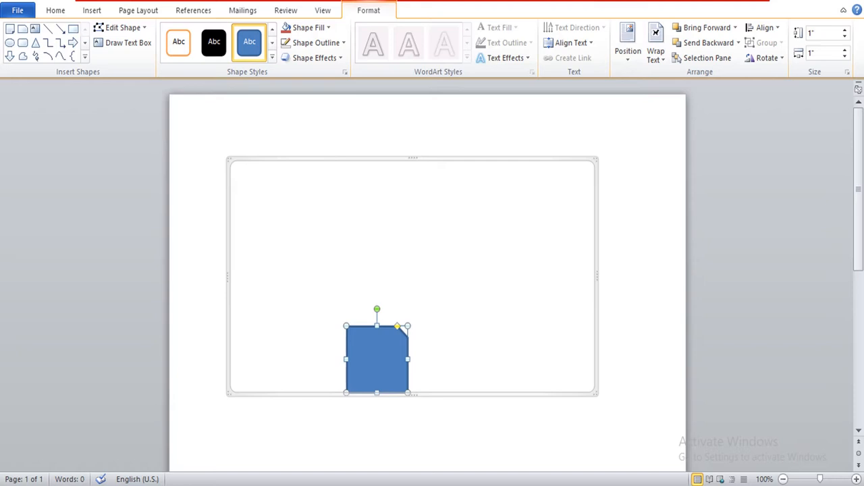
drag(377, 358, 260, 358)
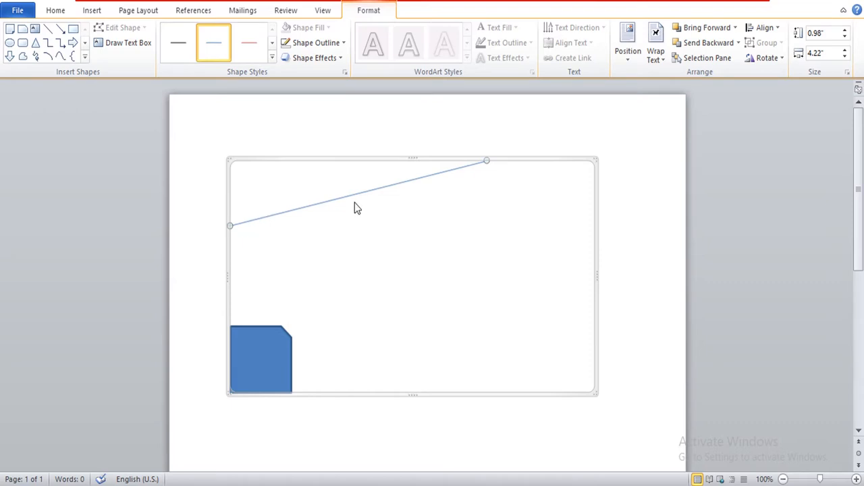
mouse_move(347, 257)
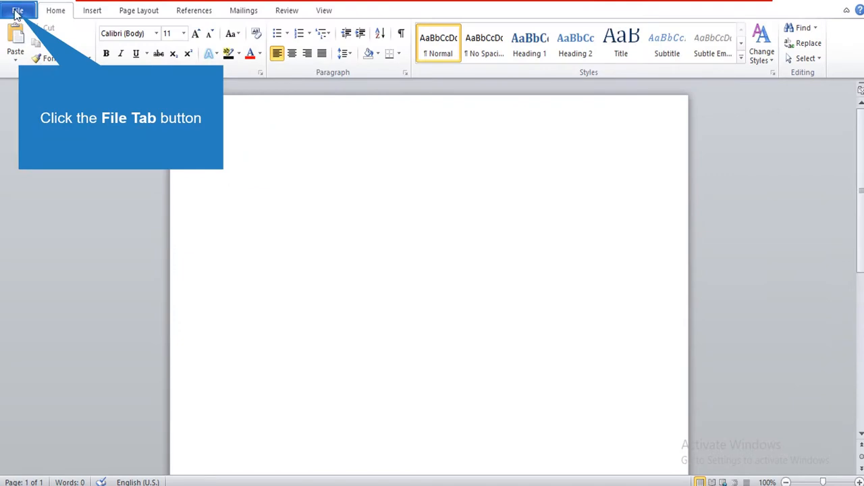
- Reach the Word Options dialog on its General page via the File tab
click(17, 11)
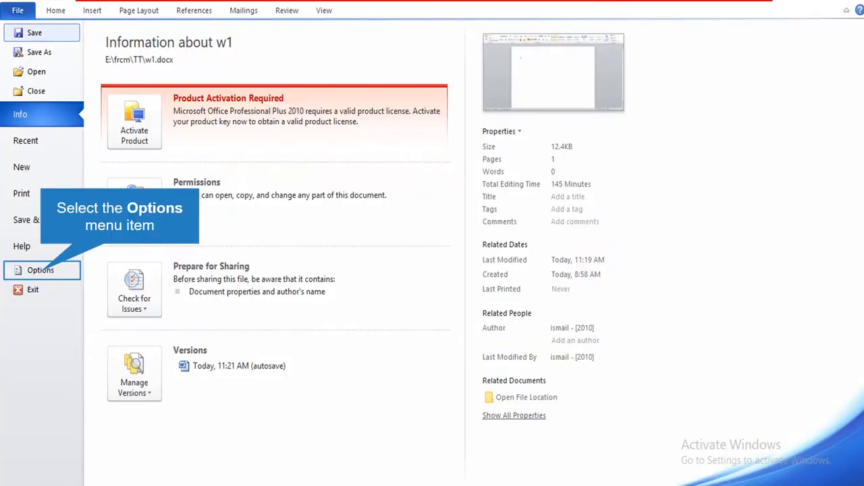
click(41, 270)
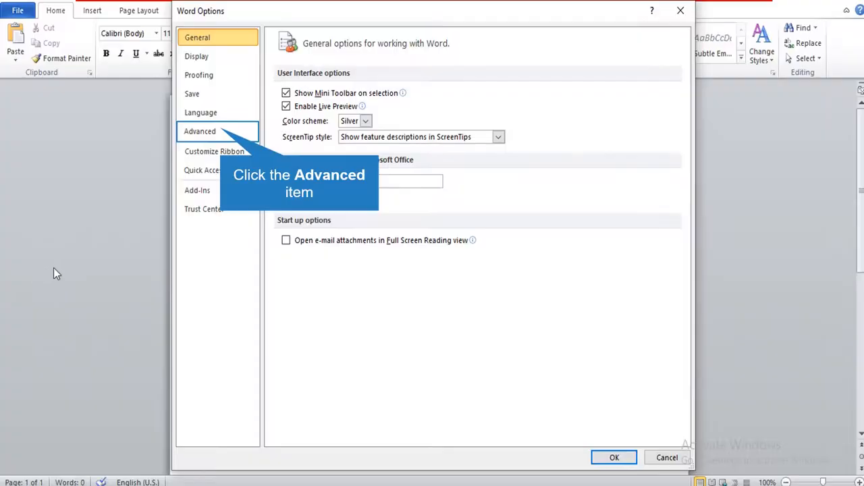
mouse_move(224, 131)
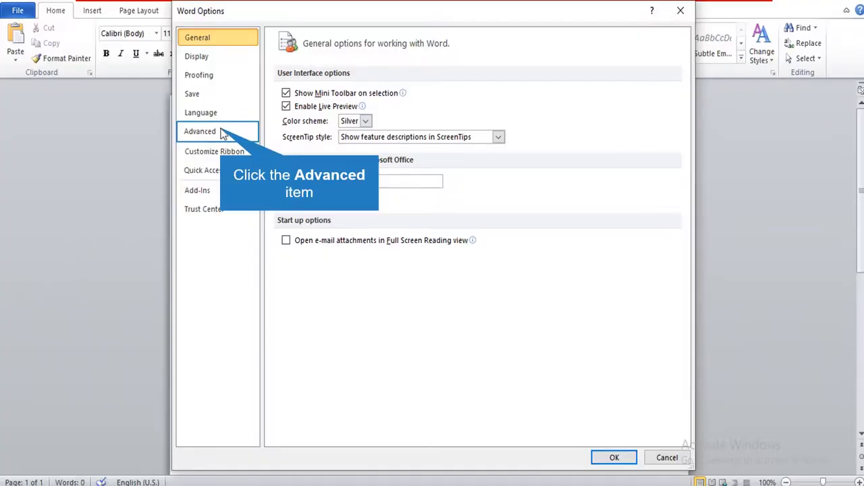
- In Advanced options, turn off 'Automatically create drawing canvas when inserting AutoShapes' and apply
click(200, 131)
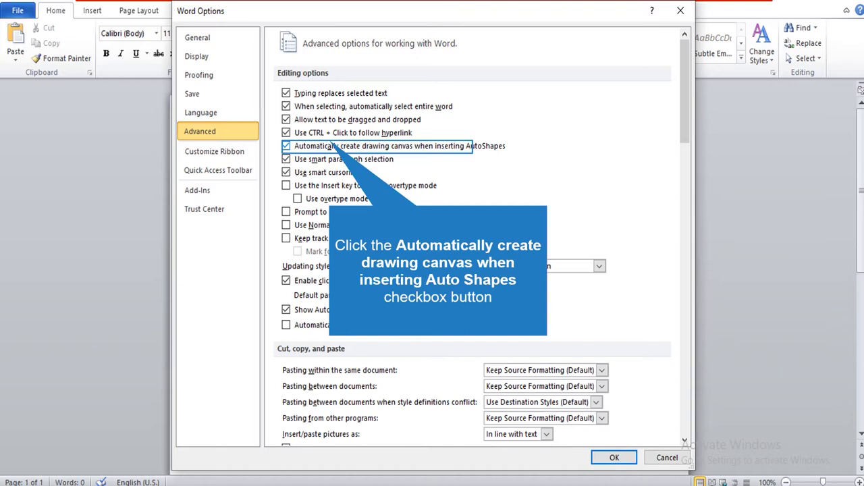
click(286, 146)
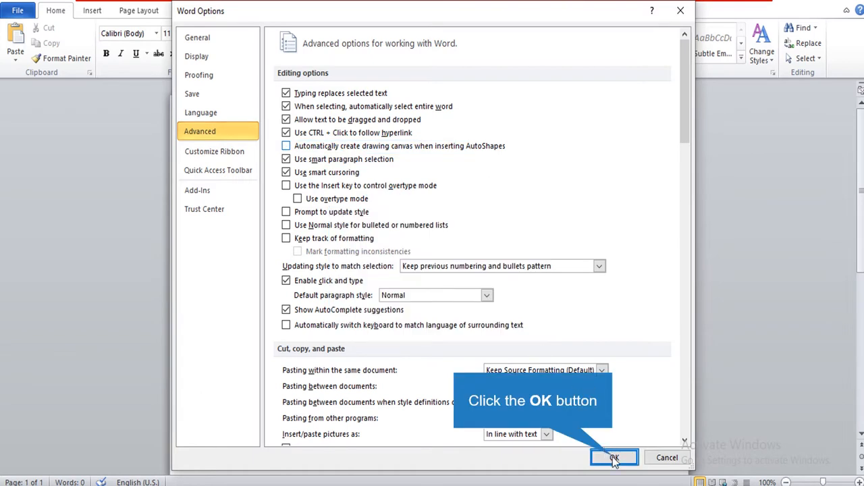
click(613, 458)
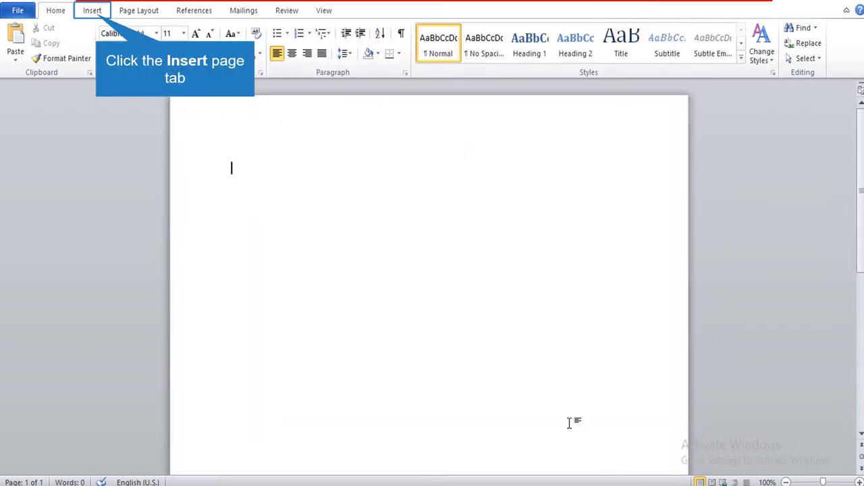
- Draw a blue rectangle from the Shapes gallery directly on the page, with no canvas
click(92, 11)
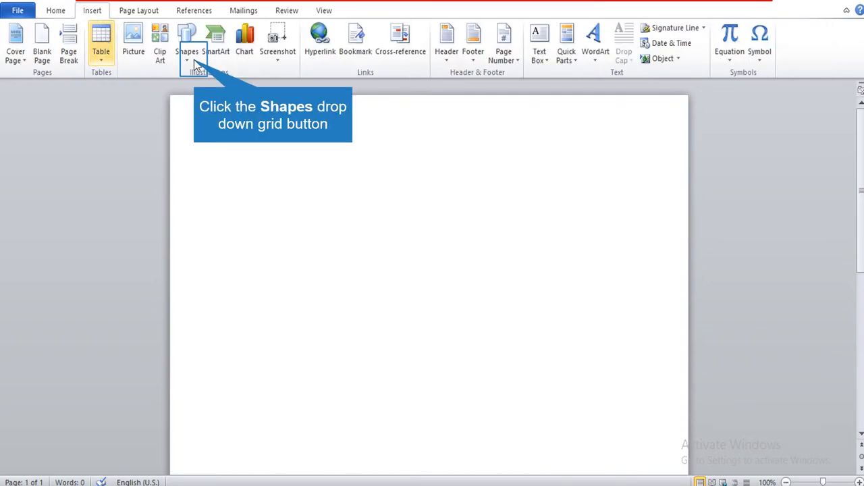
click(187, 41)
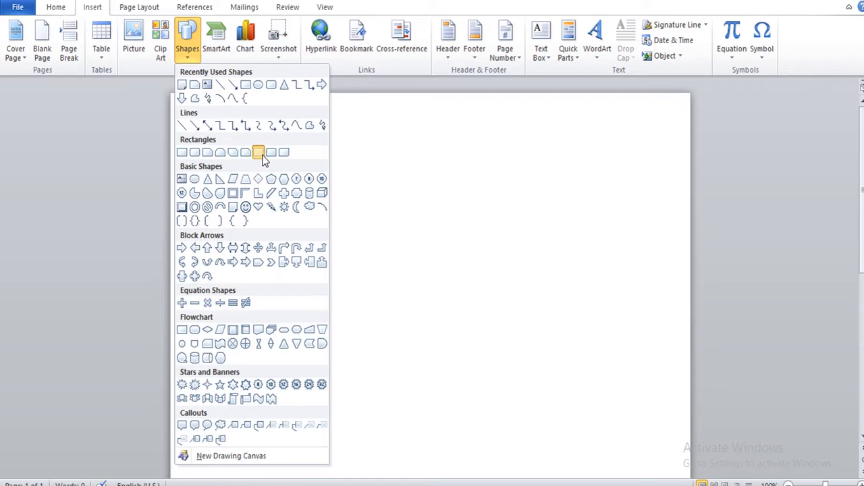
click(259, 151)
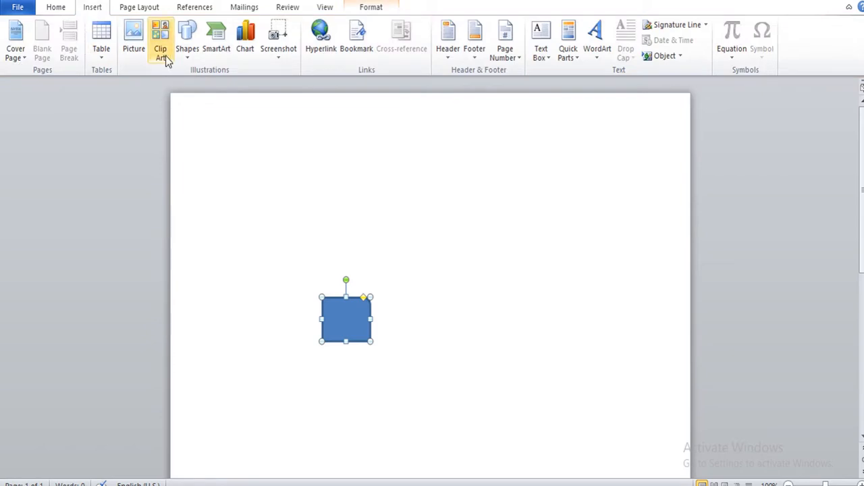
- Add a larger rounded rectangle, type 'asdasd', and drag it to the page's lower left
click(186, 38)
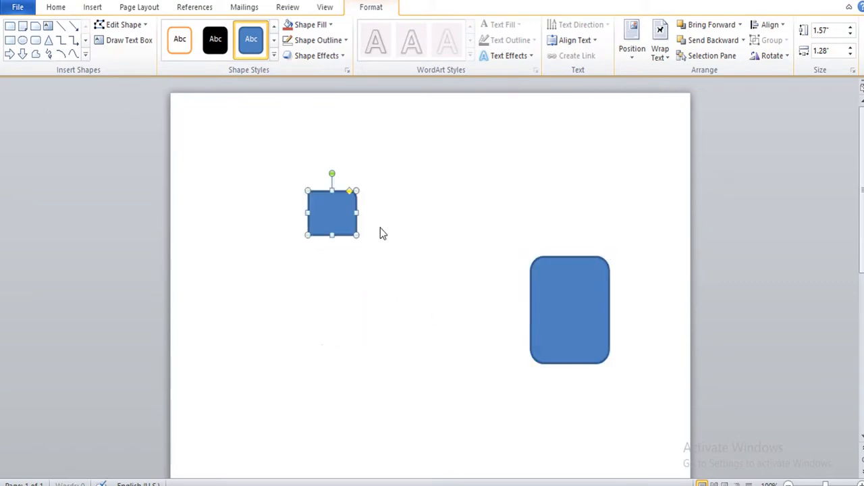
text(asdasd)
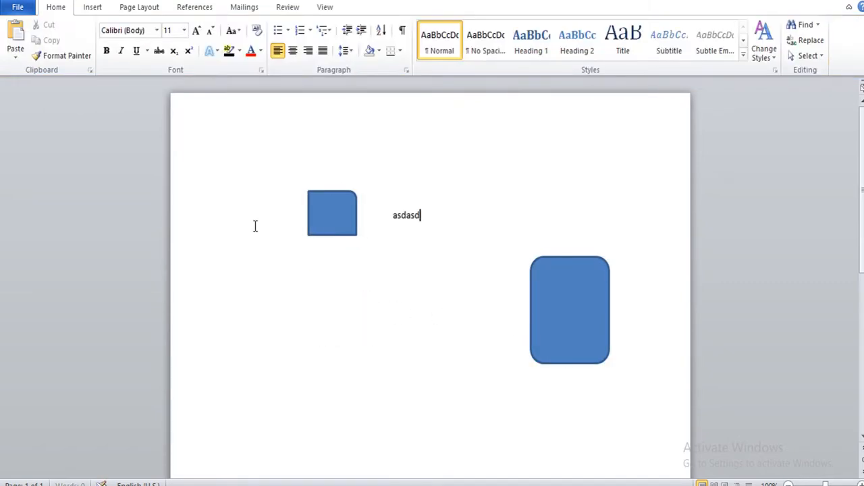
drag(570, 311, 348, 287)
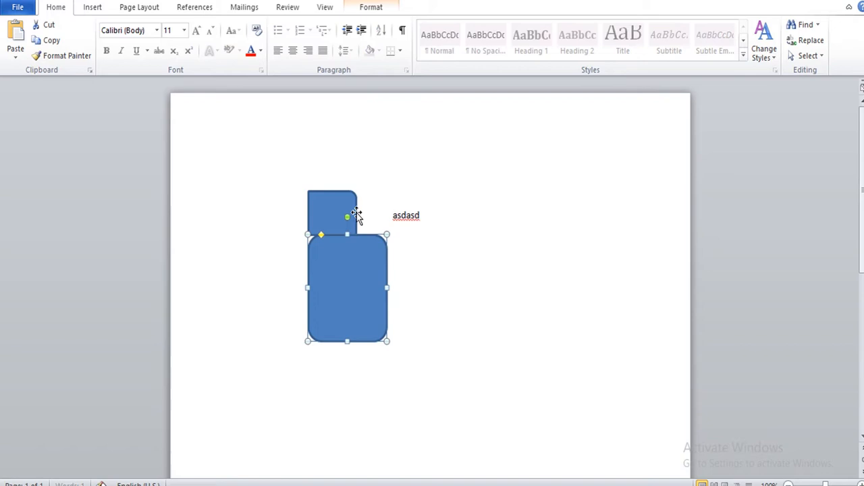
drag(348, 286, 256, 375)
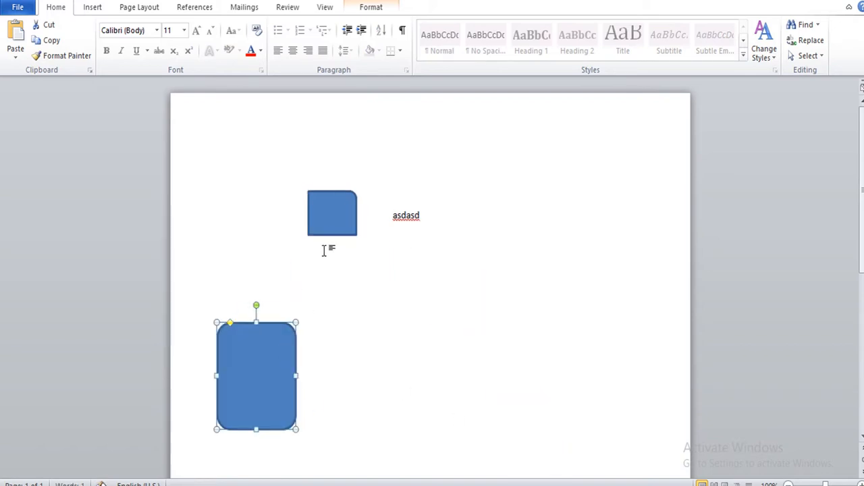